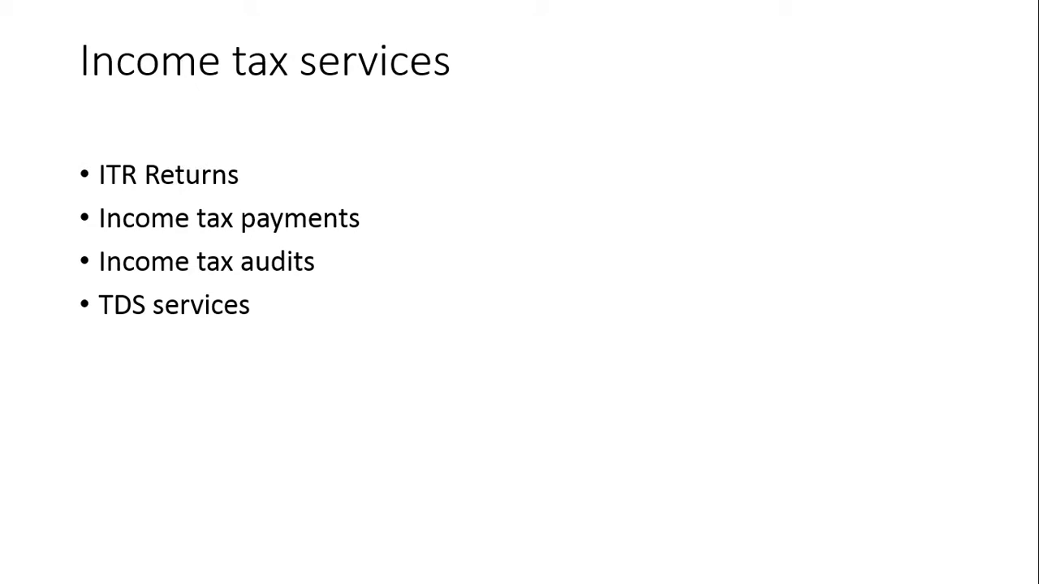
# Advance the slideshow from Income tax services to the Banking services slide.
pyautogui.press('Right')
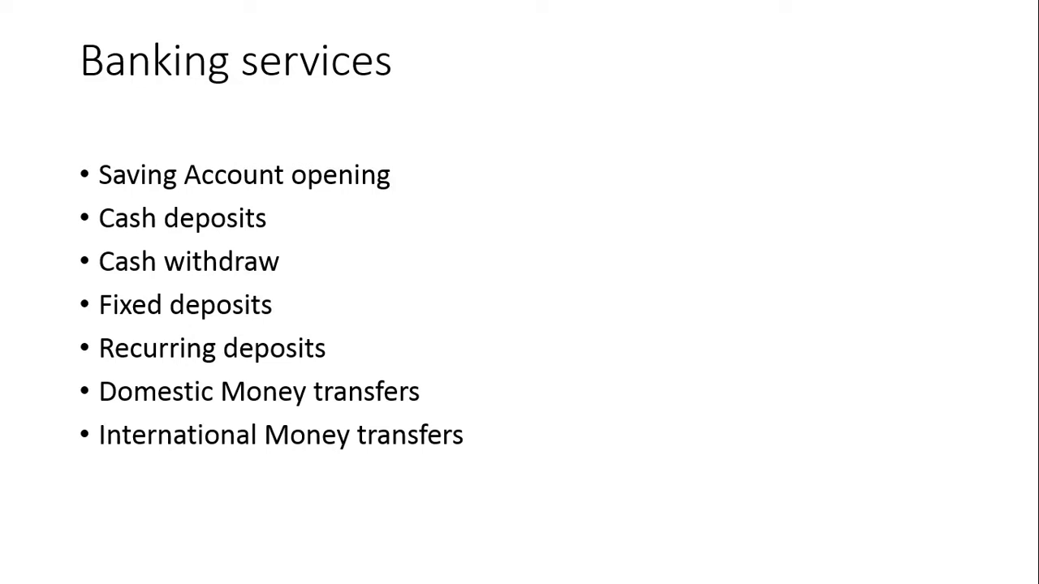
pyautogui.press('Right')
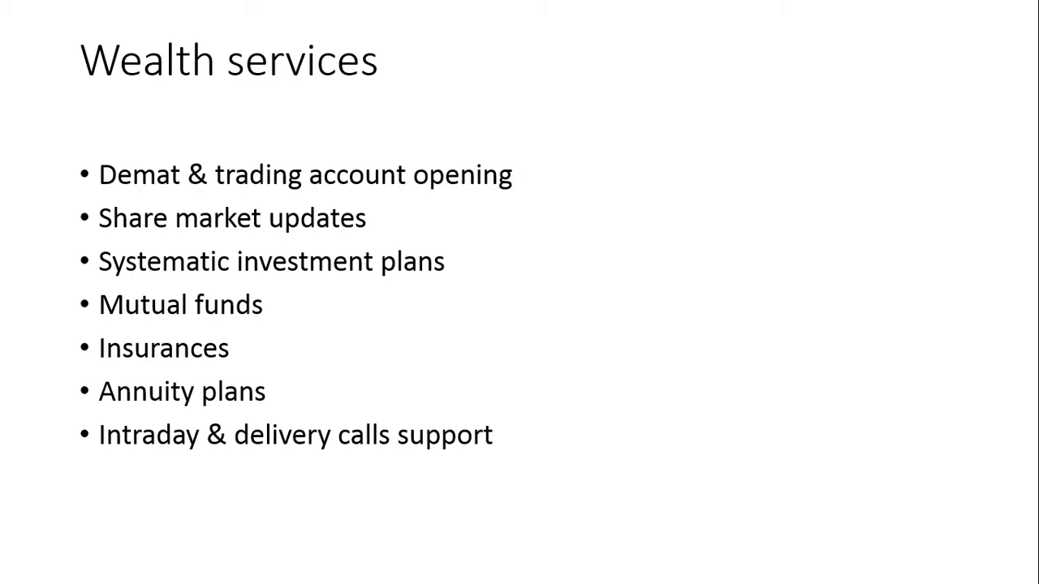
# Advance the slideshow from Wealth services to the Digital services slide.
pyautogui.press('right')
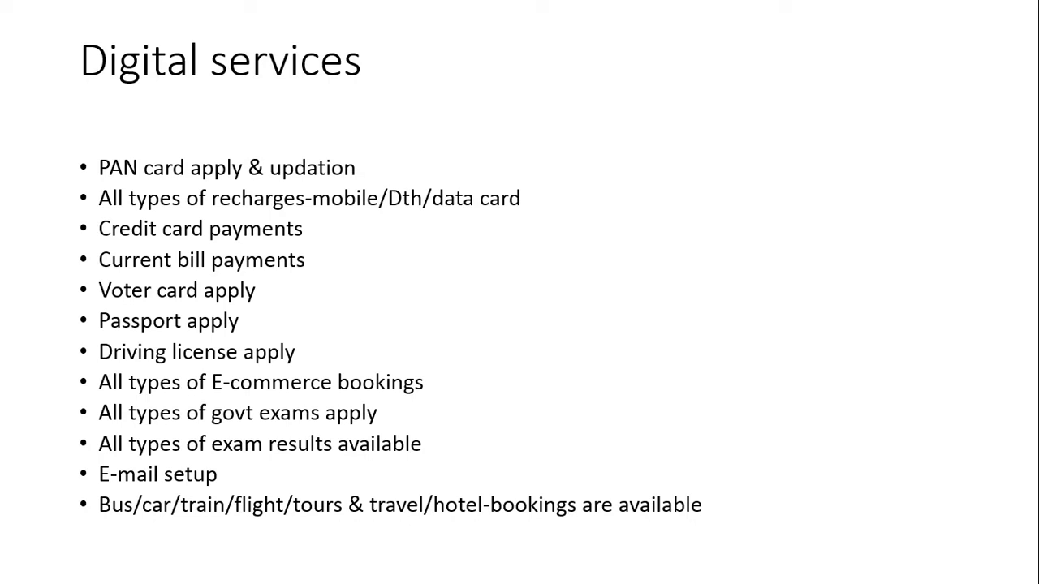
# Advance the slideshow from Digital services to the Advertising services slide.
pyautogui.press('right')
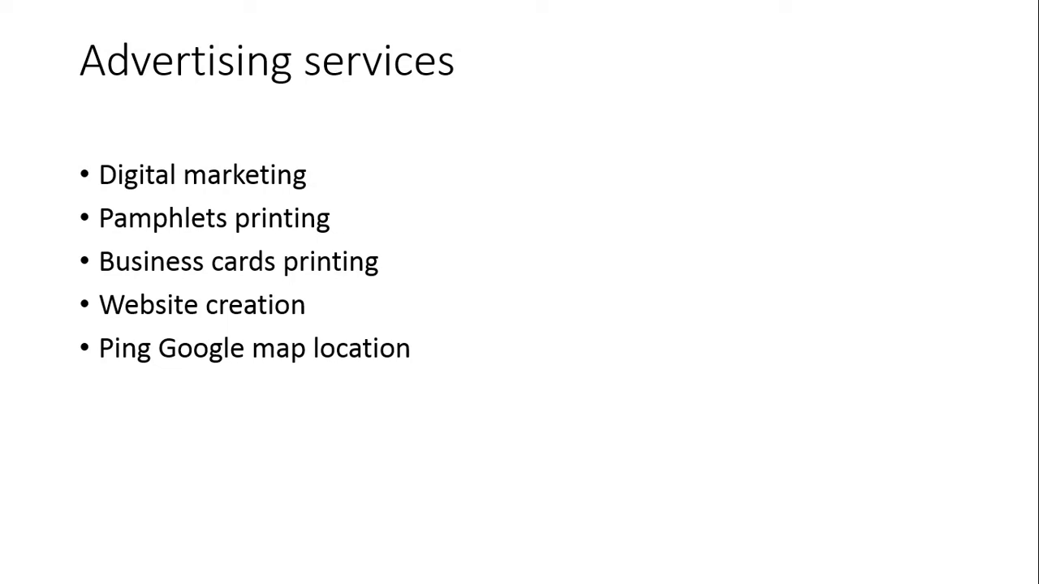
# Advance from Advertising services to the GSK Think Smart Solutions contact slide.
pyautogui.press('Right')
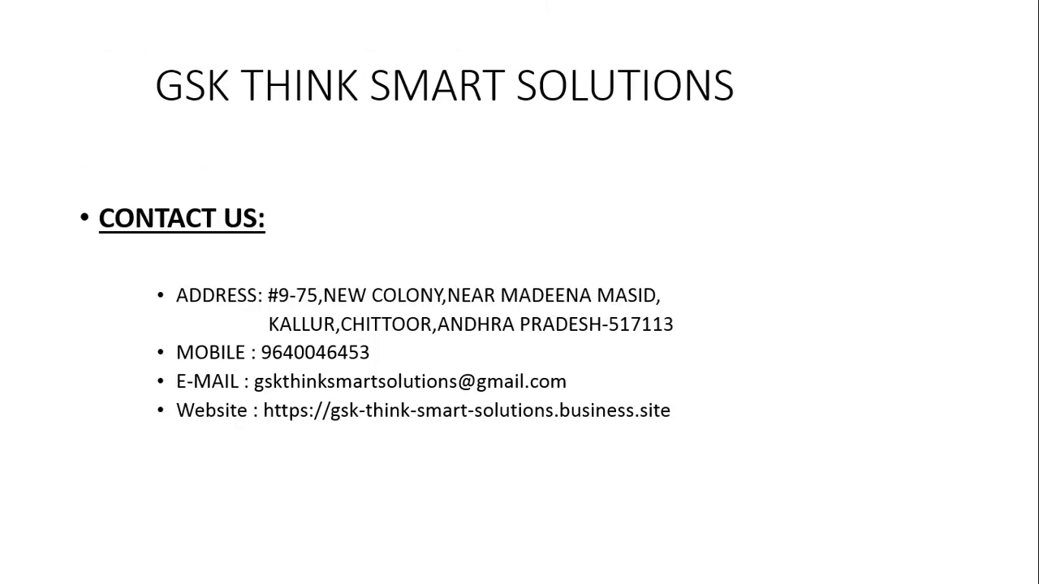